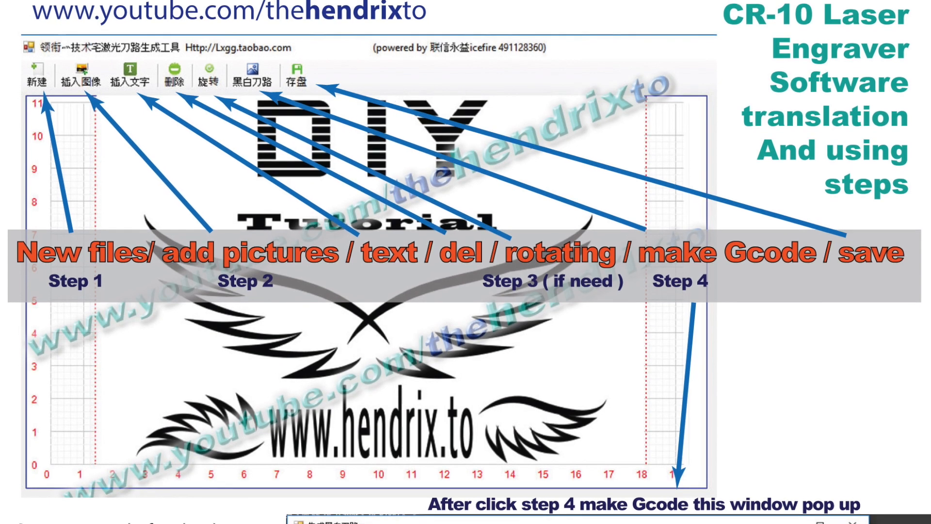
Insert the laser-1.jpg wings logo from the 3D CR0 folder onto the canvas
{"action": "scroll", "scroll_direction": "down", "scroll_amount": 3}
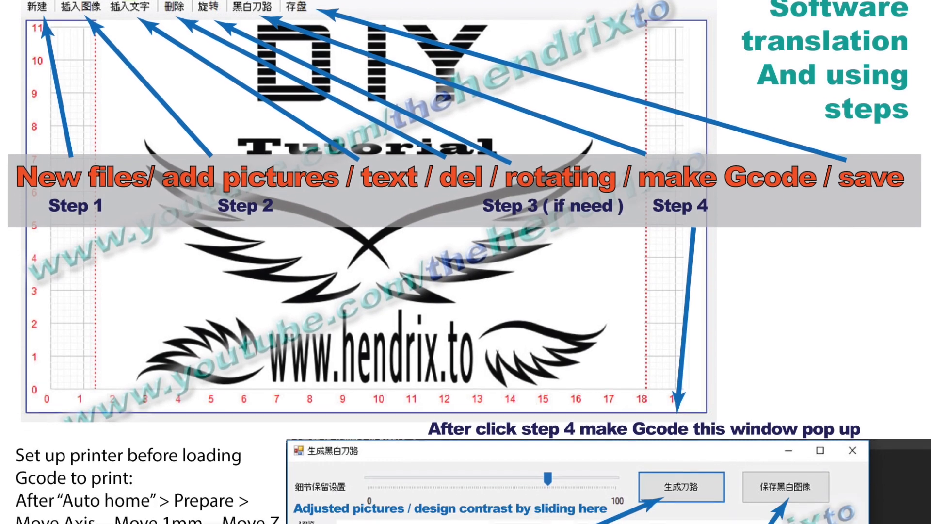
{"action": "scroll", "scroll_direction": "down", "scroll_amount": 3}
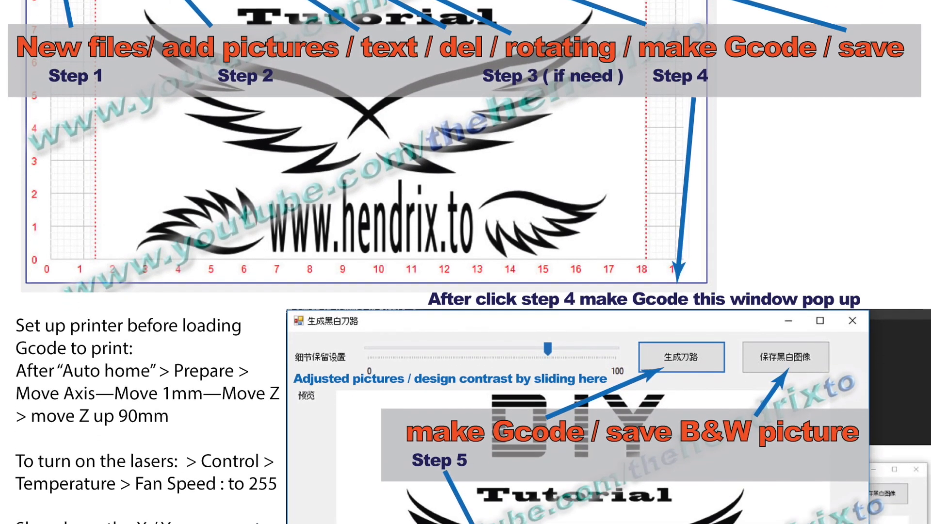
{"action": "scroll", "scroll_direction": "down", "scroll_amount": 3}
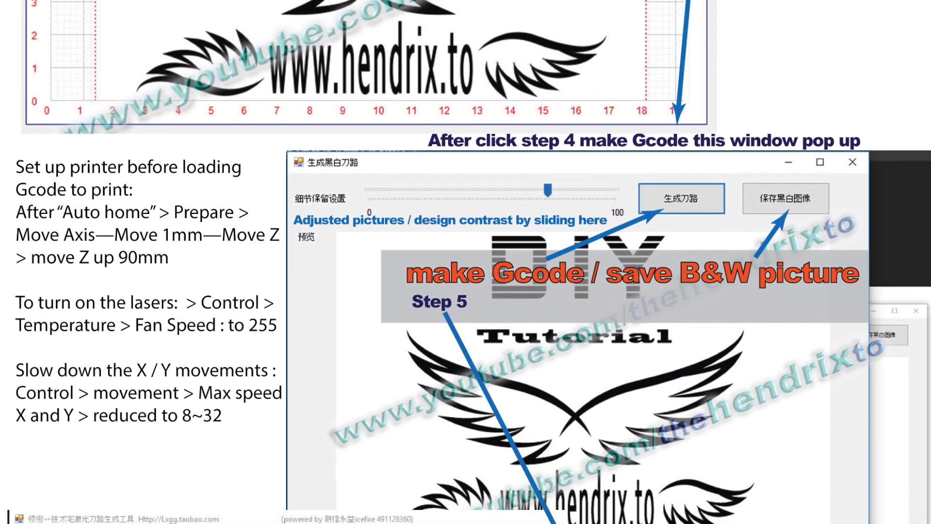
{"action": "left_click", "coordinate": [681, 198]}
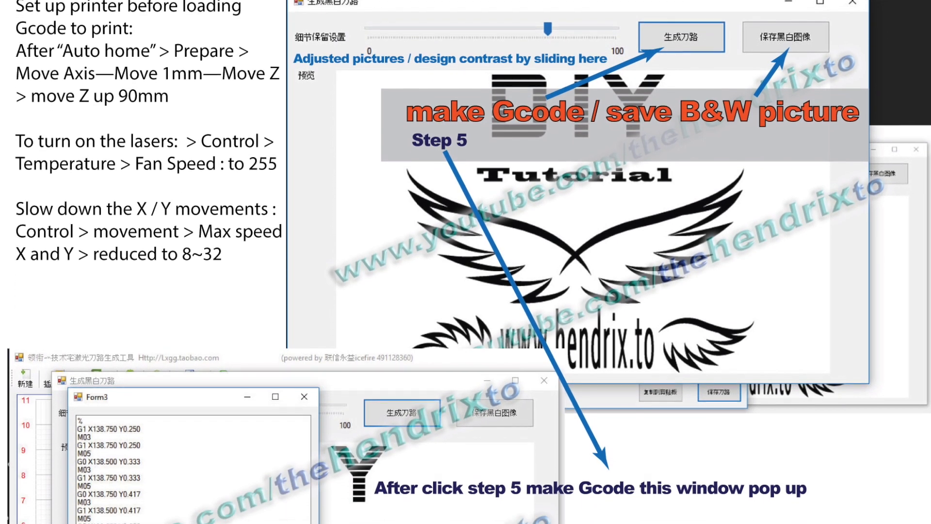
{"action": "scroll", "scroll_direction": "down", "scroll_amount": 3}
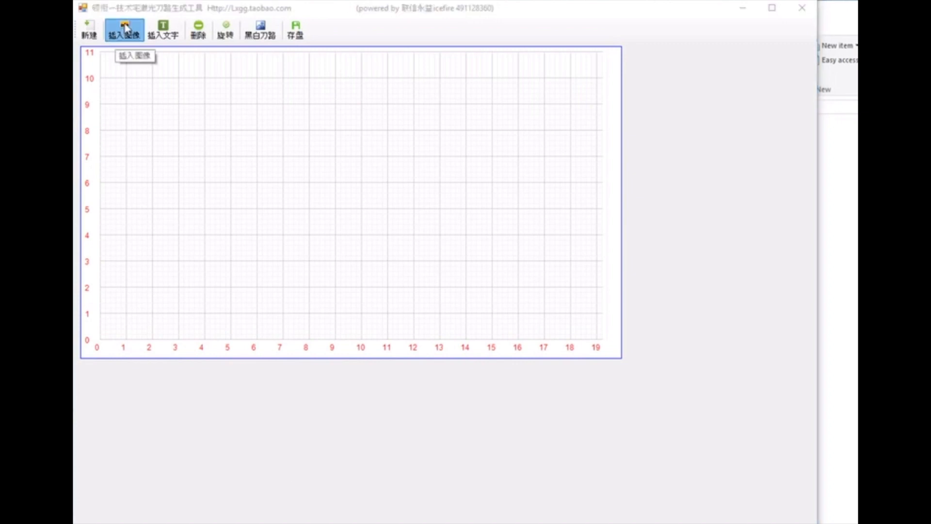
{"action": "left_click", "coordinate": [123, 30]}
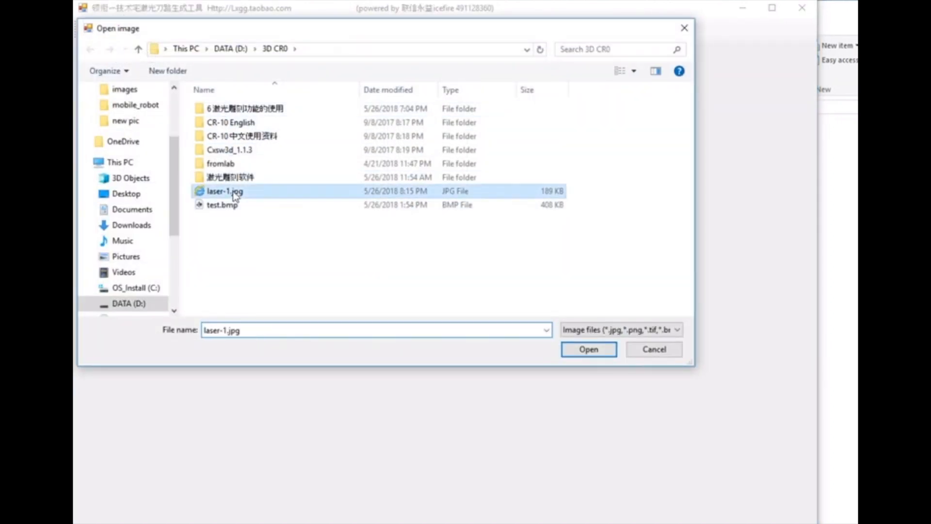
{"action": "left_click", "coordinate": [588, 349]}
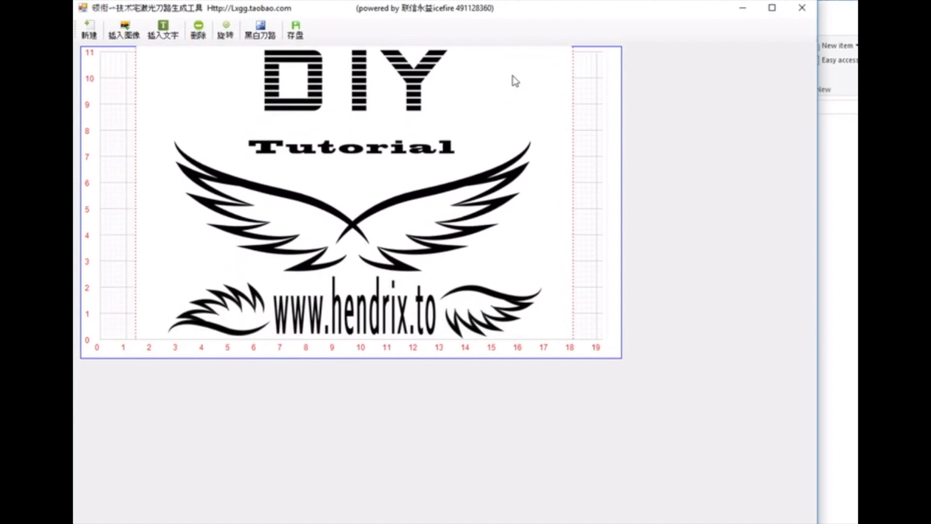
{"action": "mouse_move", "coordinate": [204, 65]}
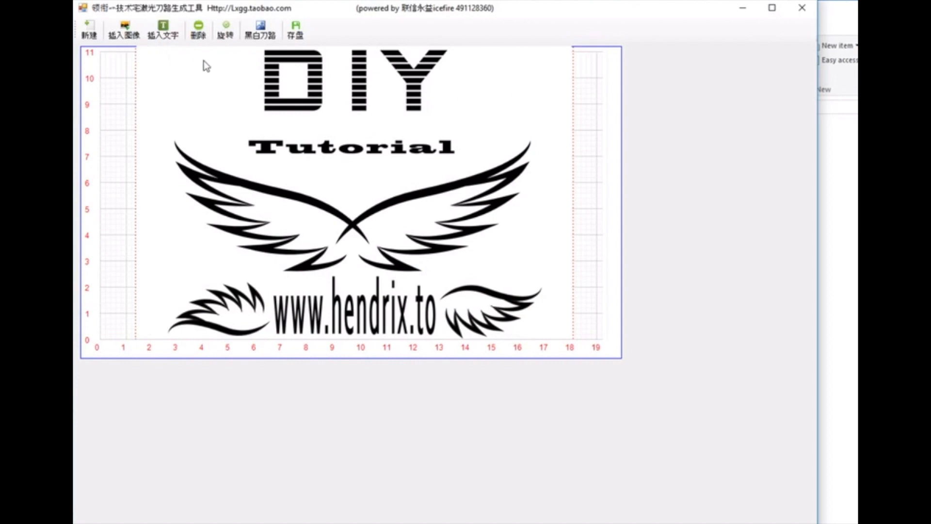
Set the black-and-white toolpath detail slider to about 70 and generate the G-code
{"action": "left_click", "coordinate": [260, 31]}
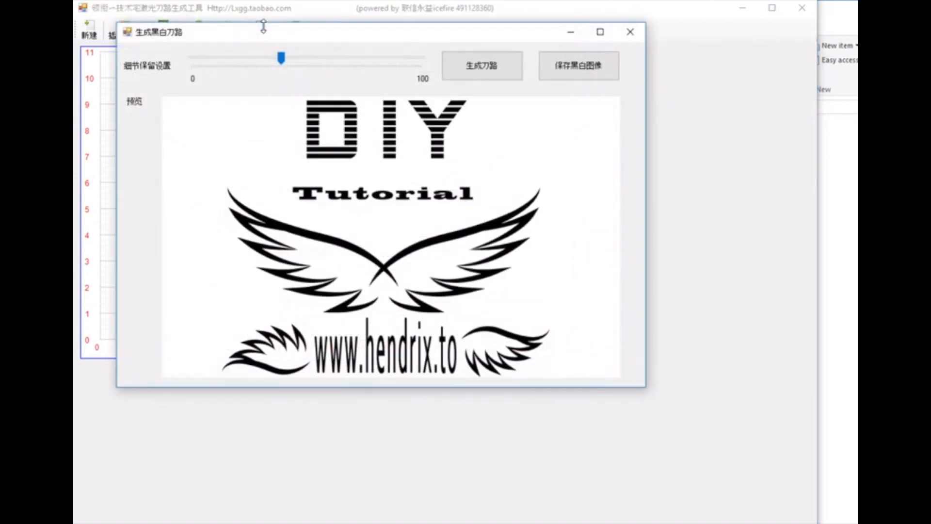
{"action": "mouse_move", "coordinate": [269, 84]}
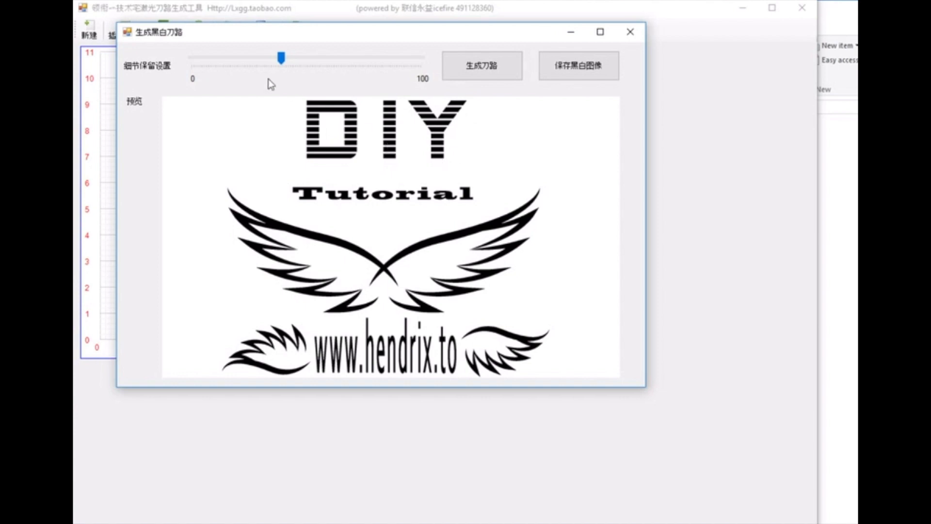
{"action": "left_click_drag", "start_coordinate": [282, 58], "coordinate": [243, 57]}
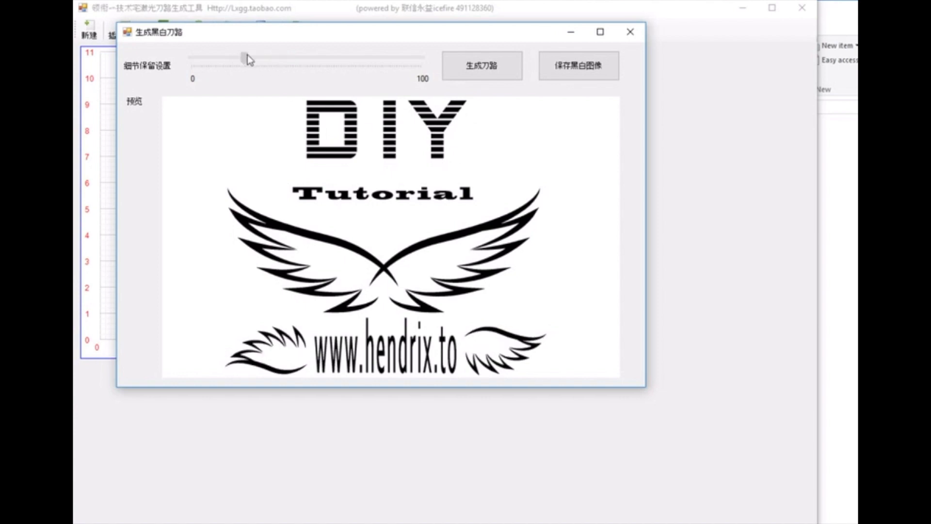
{"action": "left_click_drag", "start_coordinate": [240, 57], "coordinate": [338, 57]}
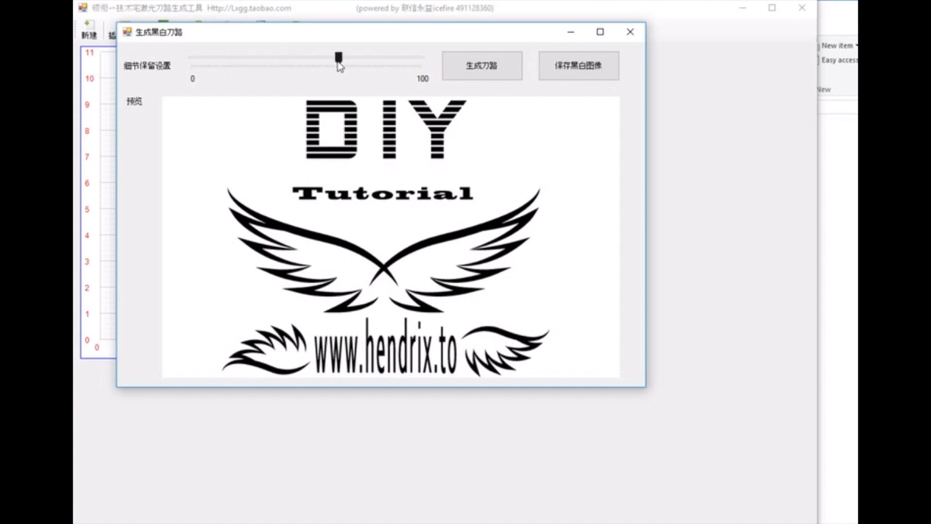
{"action": "left_click_drag", "start_coordinate": [339, 57], "coordinate": [358, 57]}
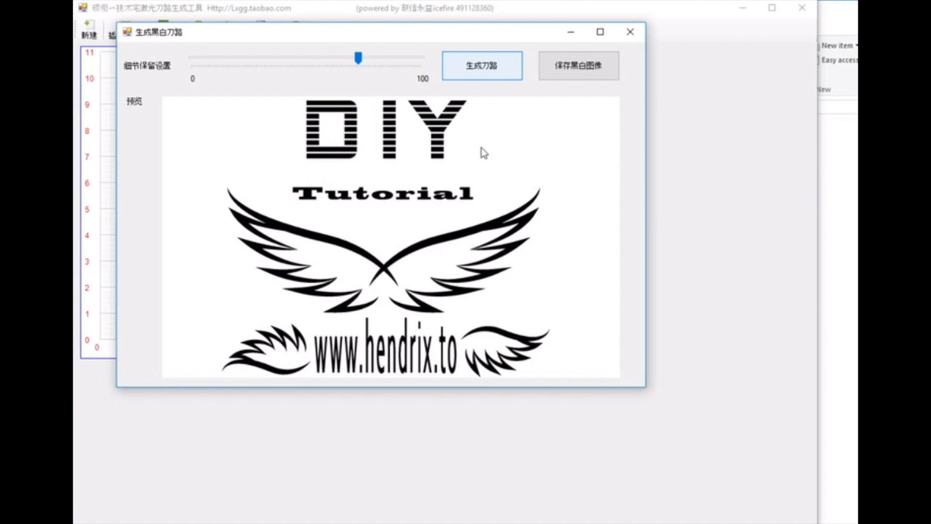
{"action": "left_click", "coordinate": [482, 65]}
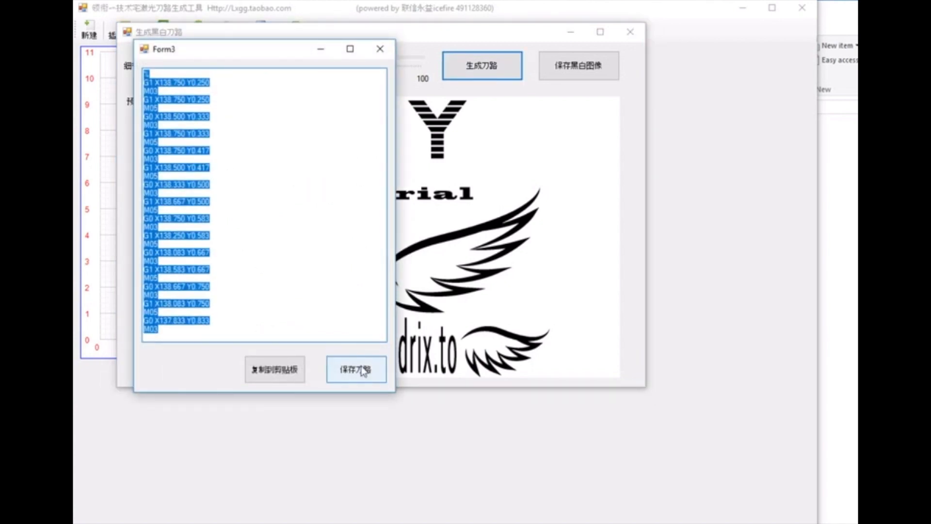
Save the generated toolpath with the file name test1
{"action": "left_click", "coordinate": [356, 370]}
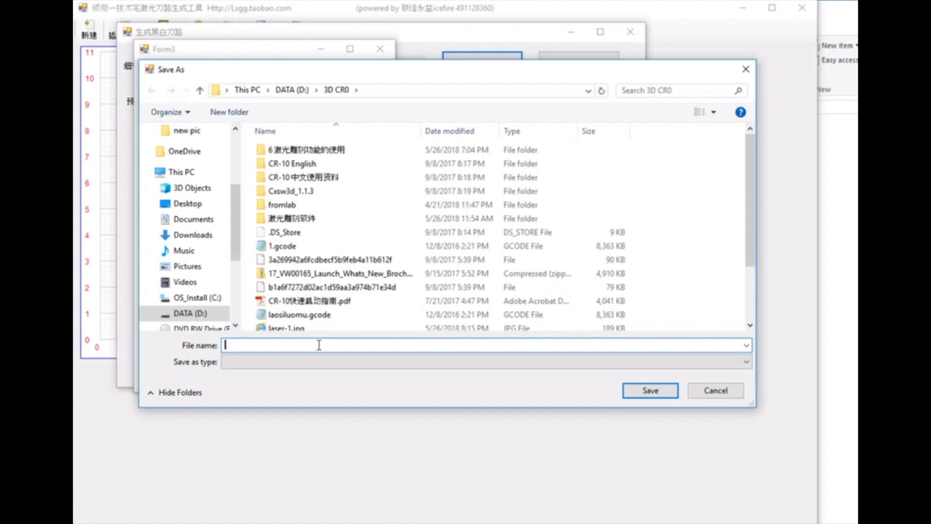
{"action": "type", "text": "test1"}
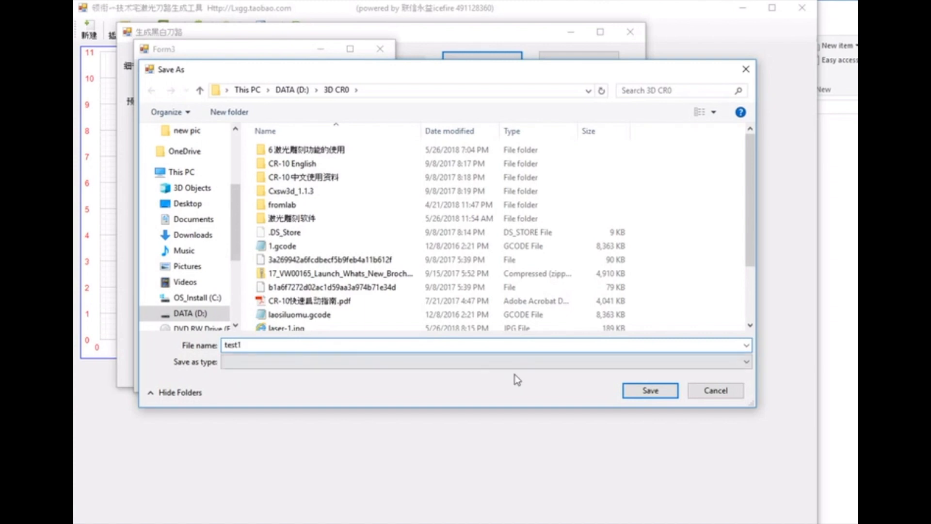
{"action": "left_click", "coordinate": [649, 389]}
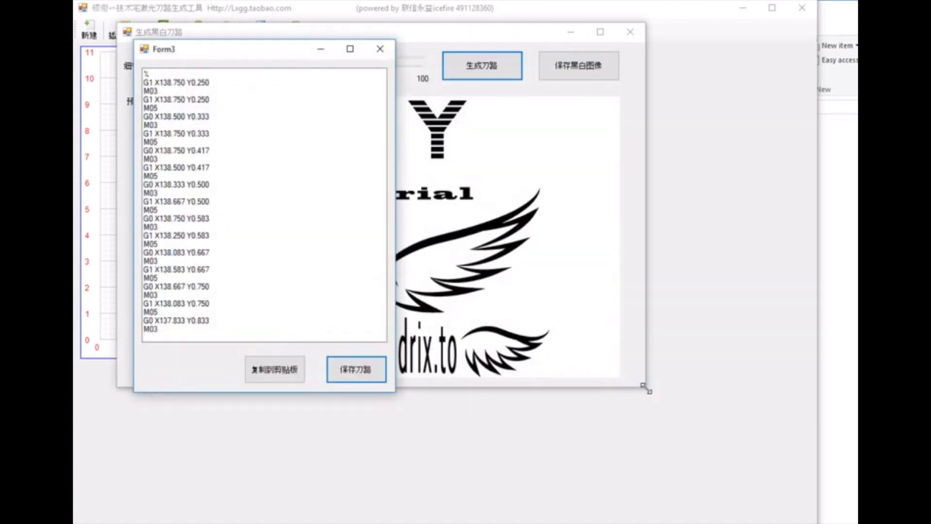
{"action": "mouse_move", "coordinate": [569, 243]}
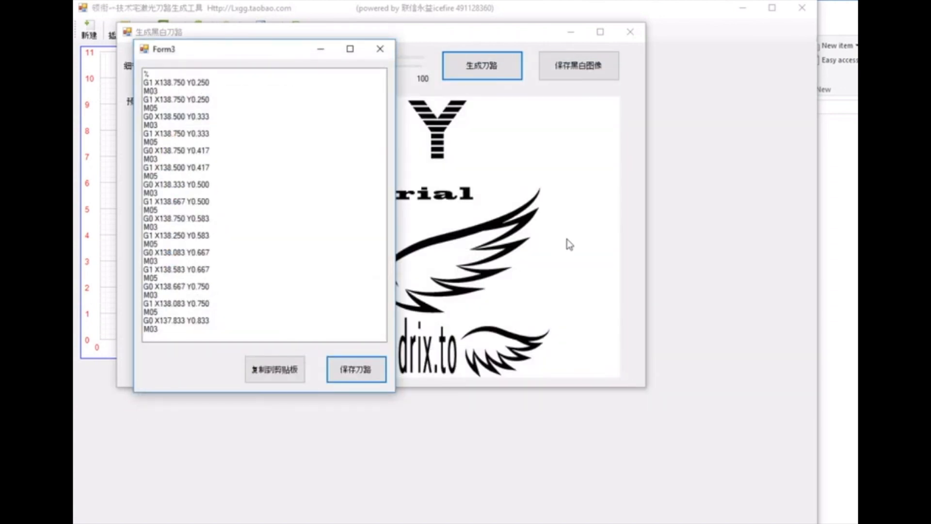
{"action": "mouse_move", "coordinate": [812, 366]}
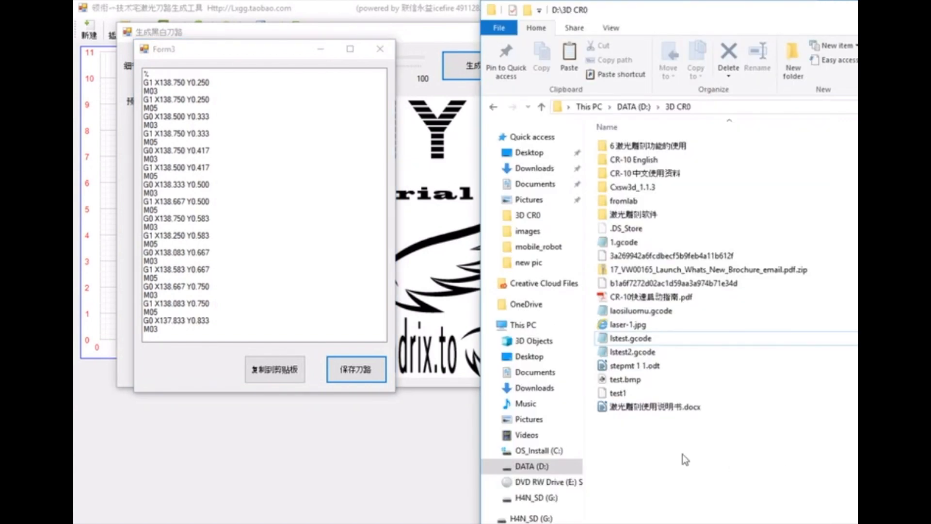
Rename the saved test1 file to test1.gcode in the 3D CR0 folder
{"action": "left_click", "coordinate": [618, 379]}
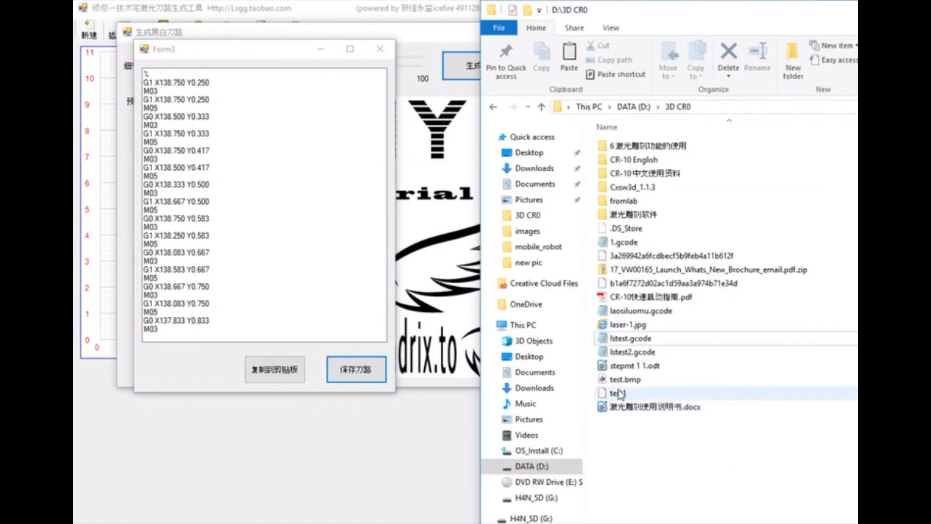
{"action": "right_click", "coordinate": [618, 393]}
{"action": "type", "text": "test1.g"}
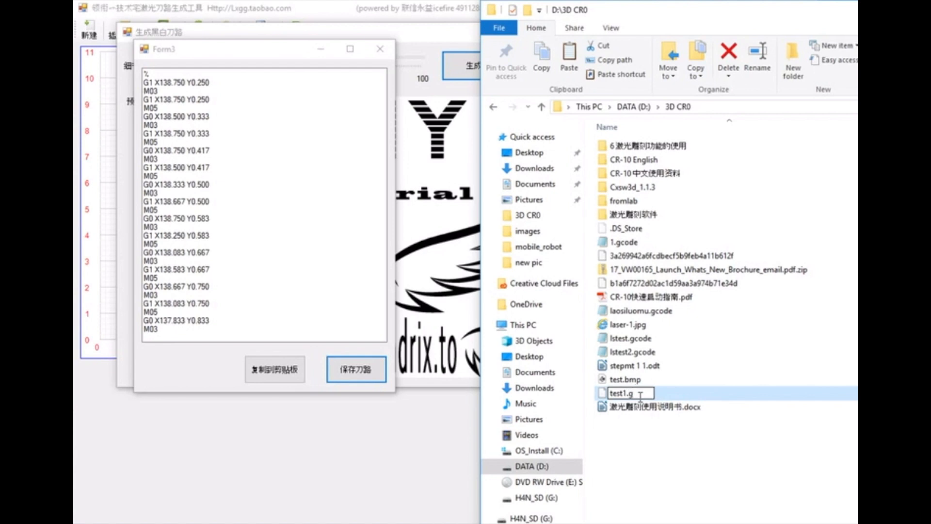
{"action": "type", "text": "code"}
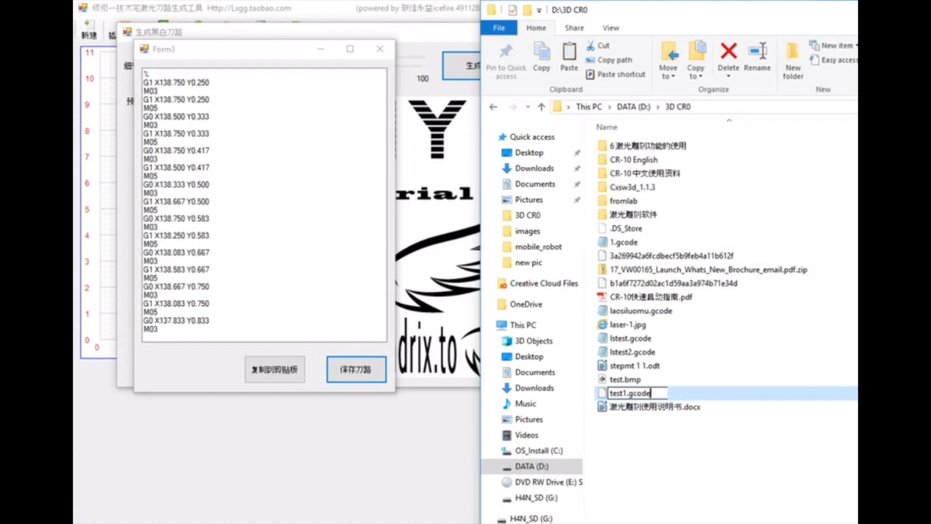
{"action": "left_click", "coordinate": [636, 453]}
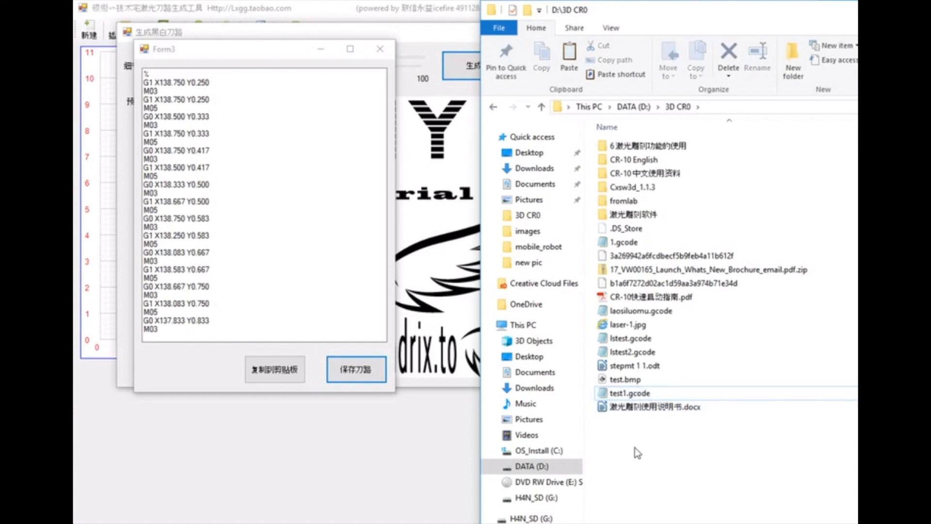
{"action": "mouse_move", "coordinate": [654, 454]}
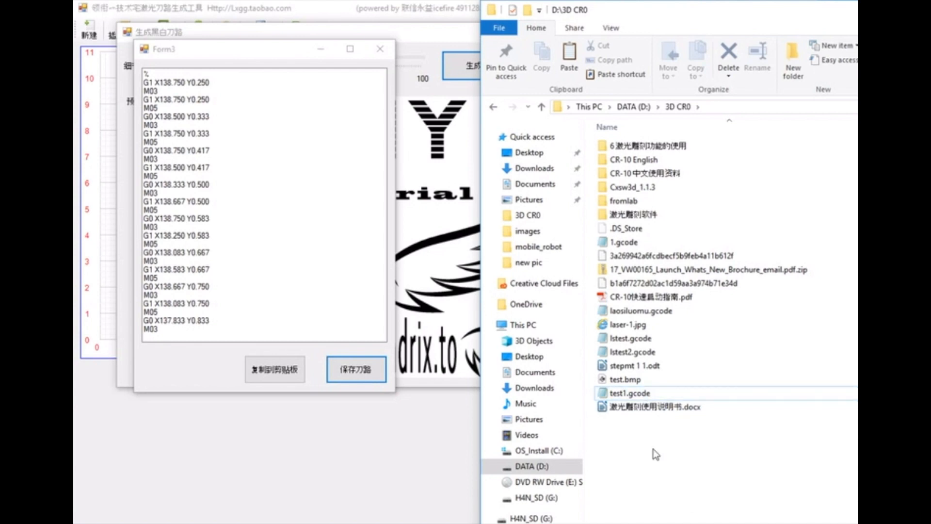